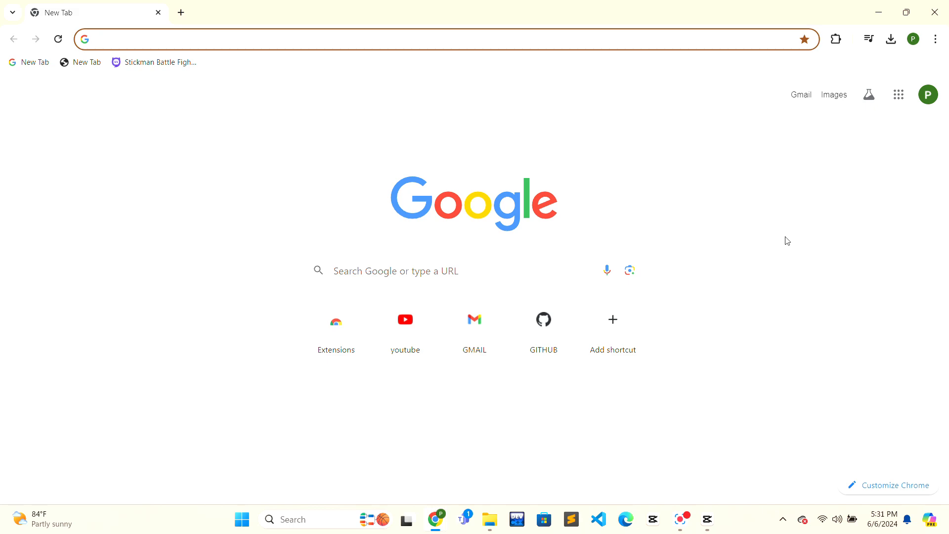
mouse_move(584, 283)
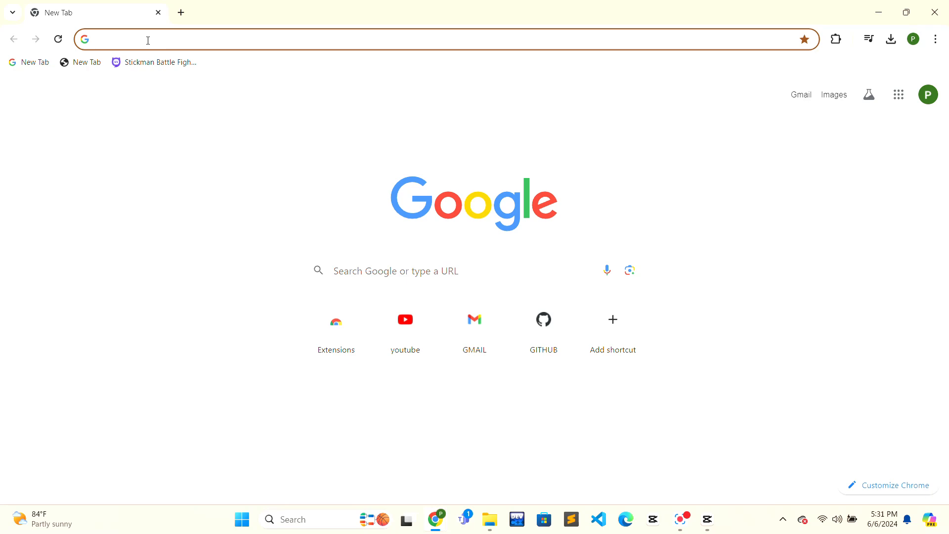
Load chatgpt.com in Chrome via the 'chatgpt' address-bar suggestion.
type("chatgpt")
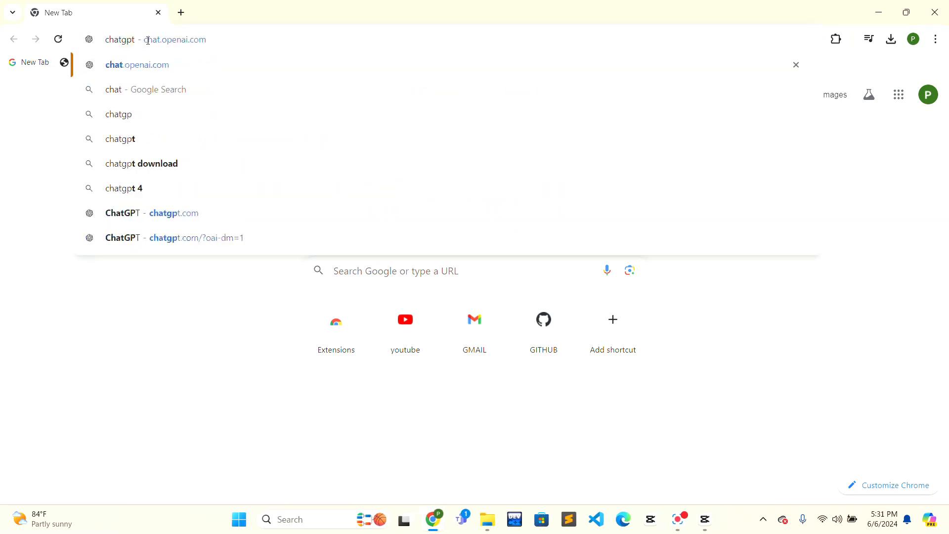
left_click(196, 238)
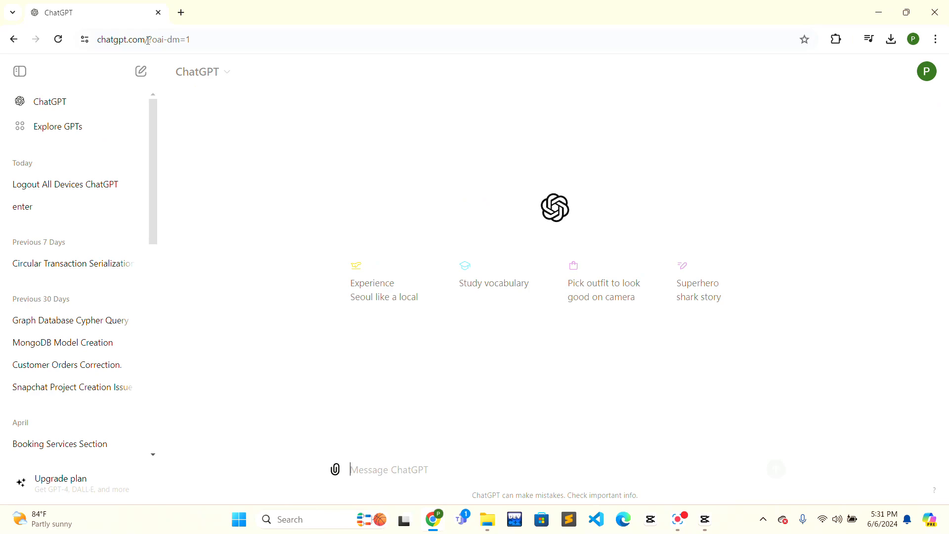
mouse_move(925, 71)
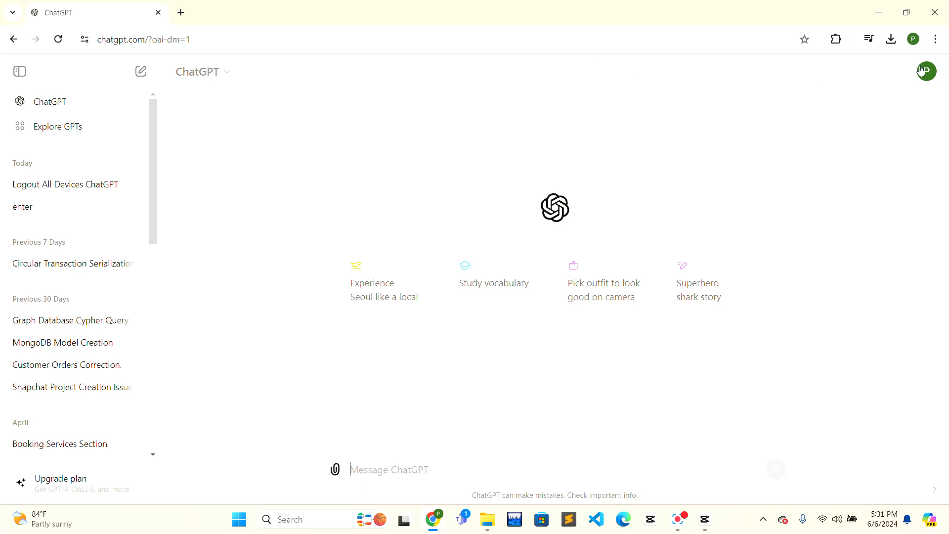
Open the ChatGPT Settings window from the profile avatar menu.
left_click(926, 71)
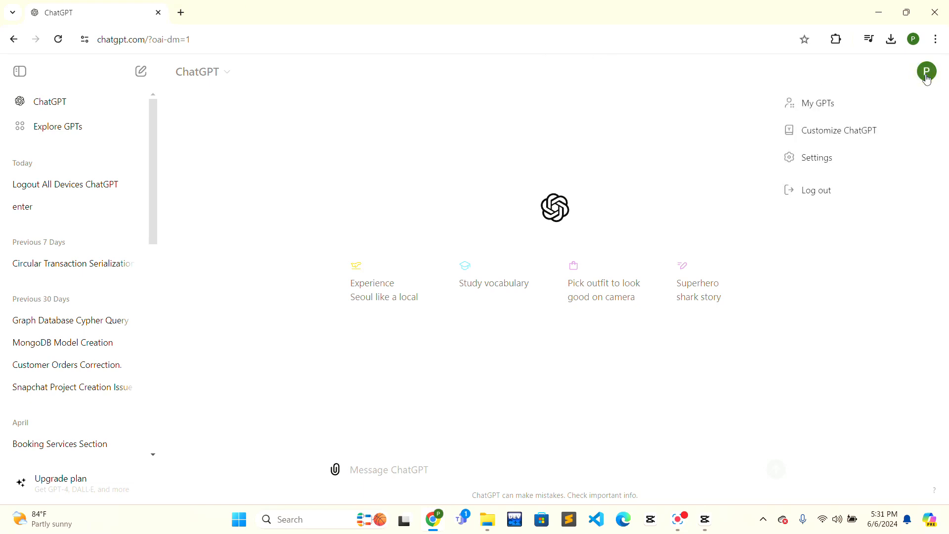
mouse_move(807, 175)
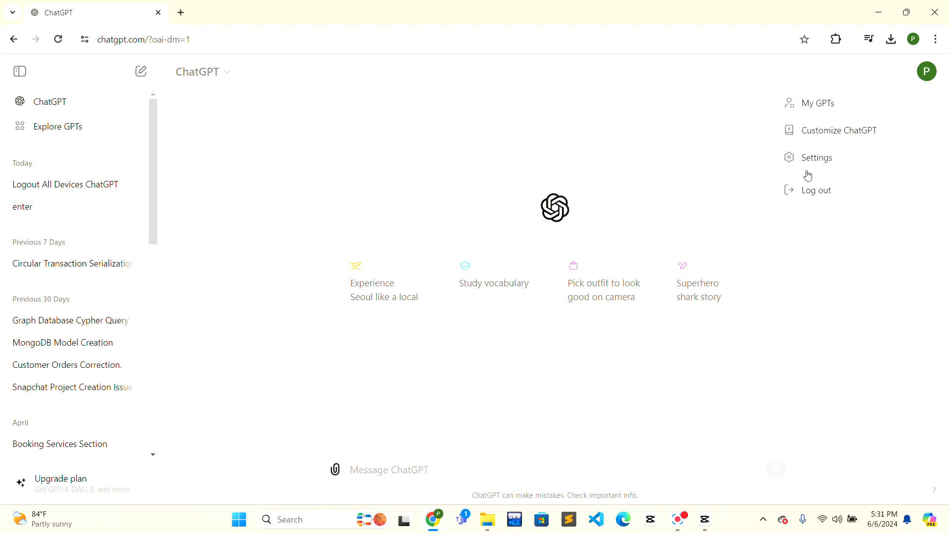
left_click(816, 157)
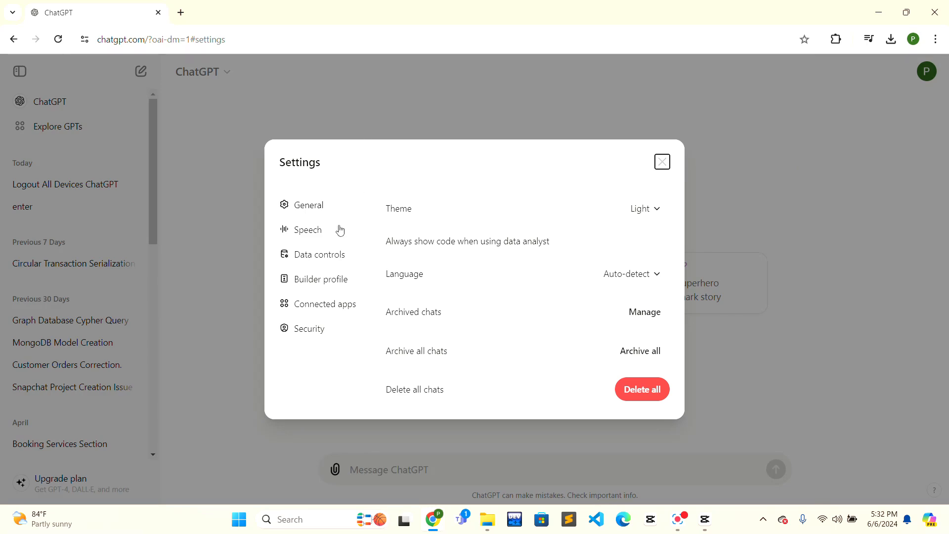
Use 'Log out all' under Settings > Security to end every session.
left_click(309, 328)
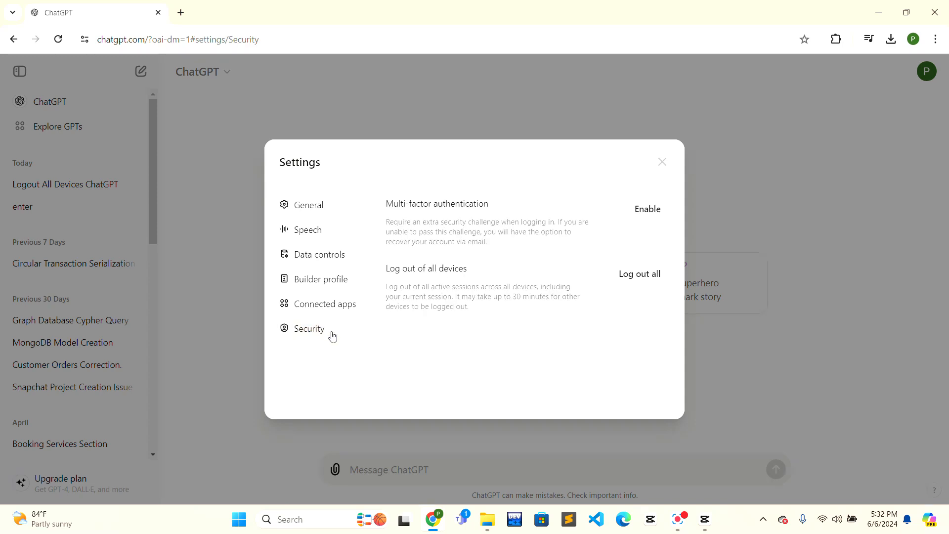
mouse_move(375, 267)
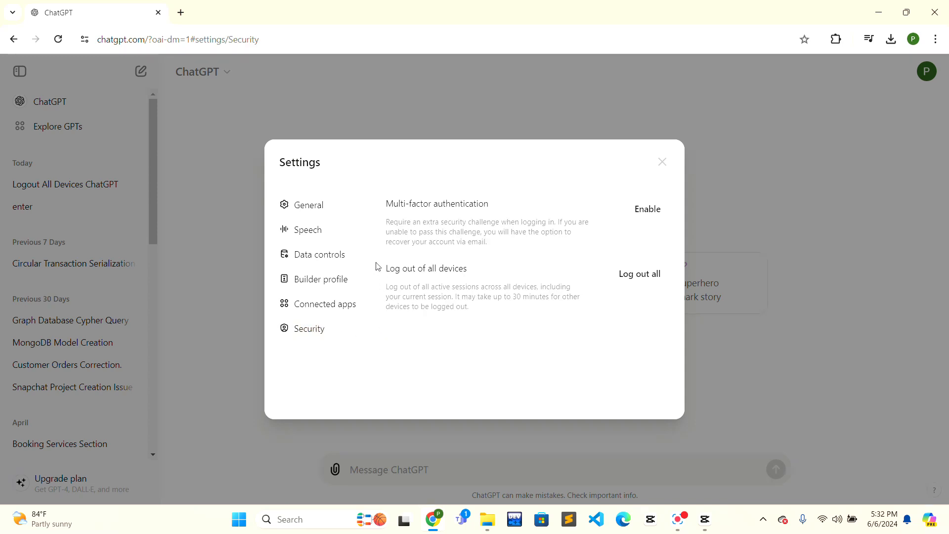
mouse_move(445, 213)
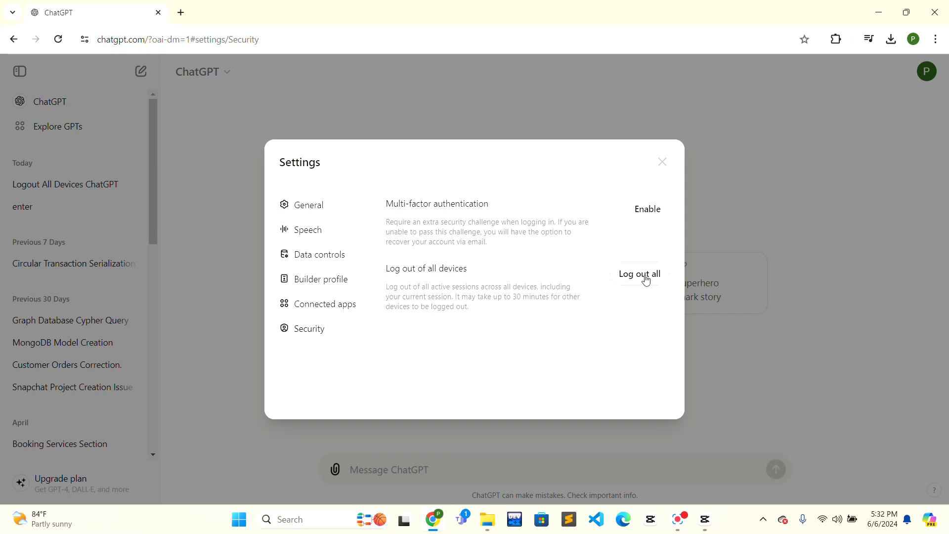
left_click(639, 274)
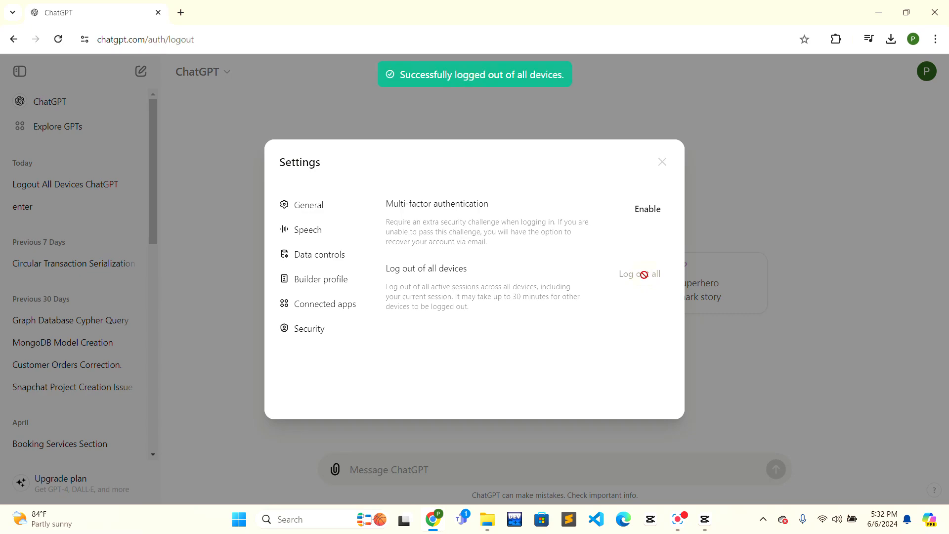